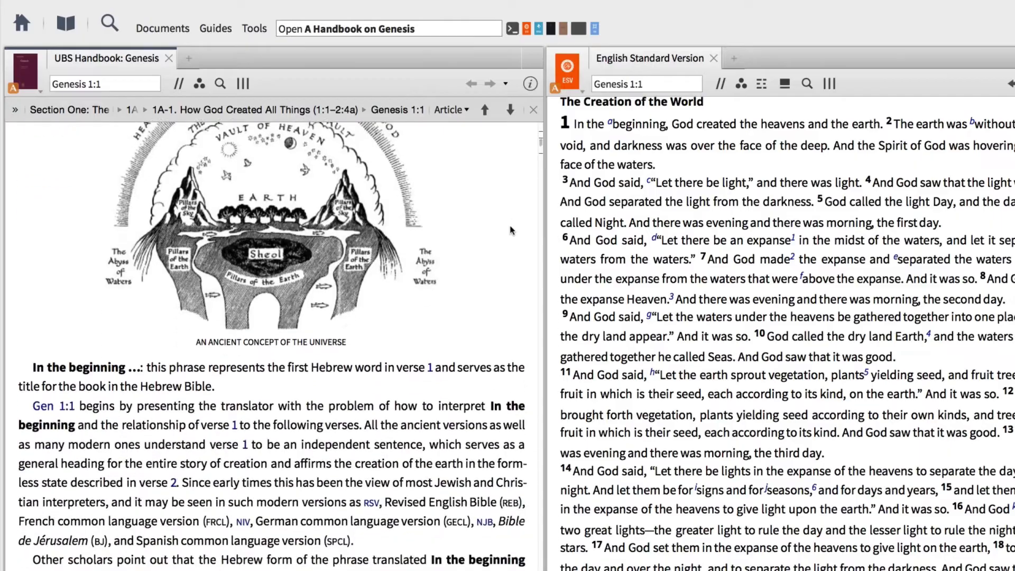
Scroll through the ESV Genesis 1 text after the handbook is closed.
scroll("down", 3)
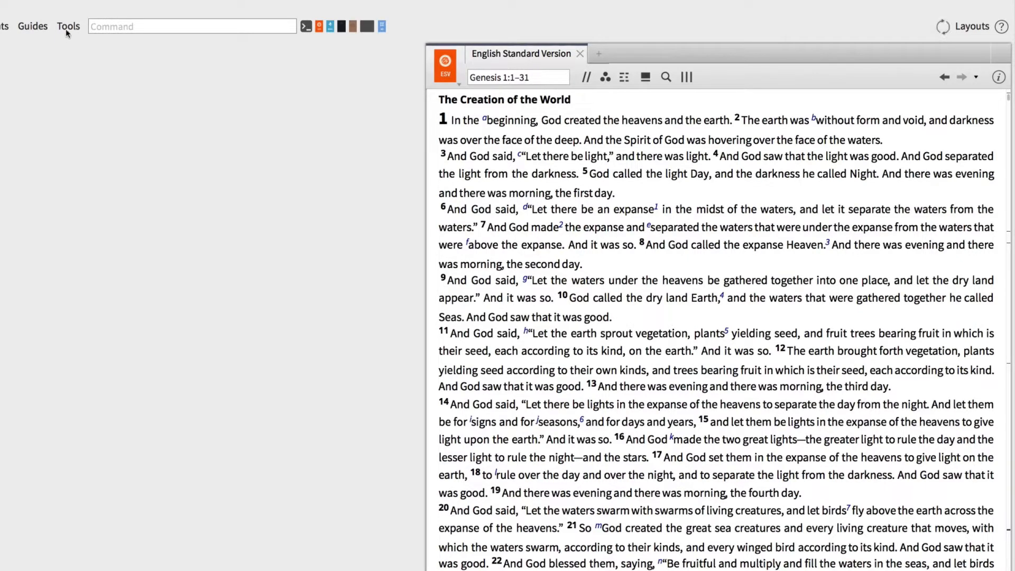
Open the Text Comparison tool for Genesis 1:1 from the Tools menu.
left_click(68, 26)
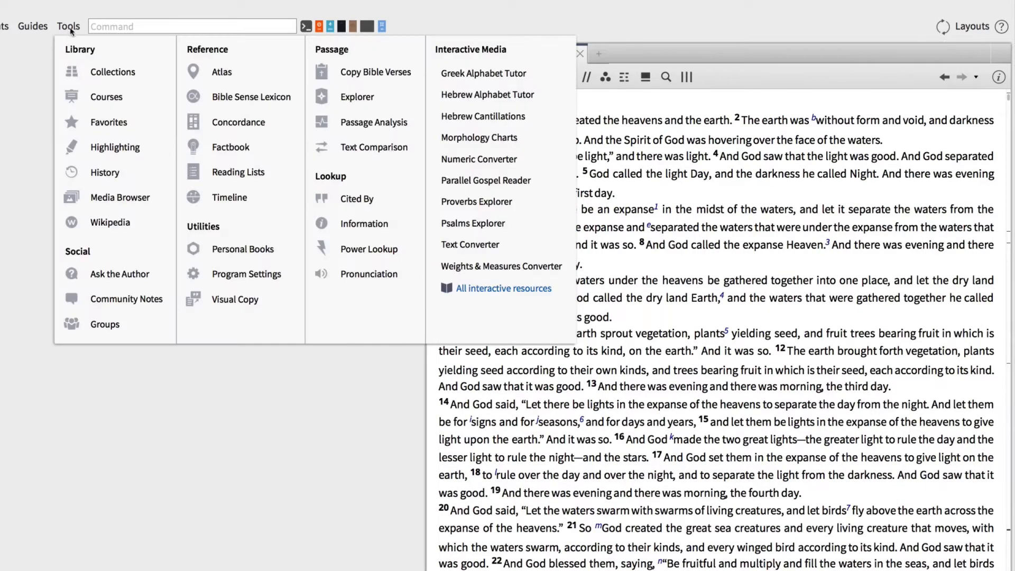
mouse_move(374, 147)
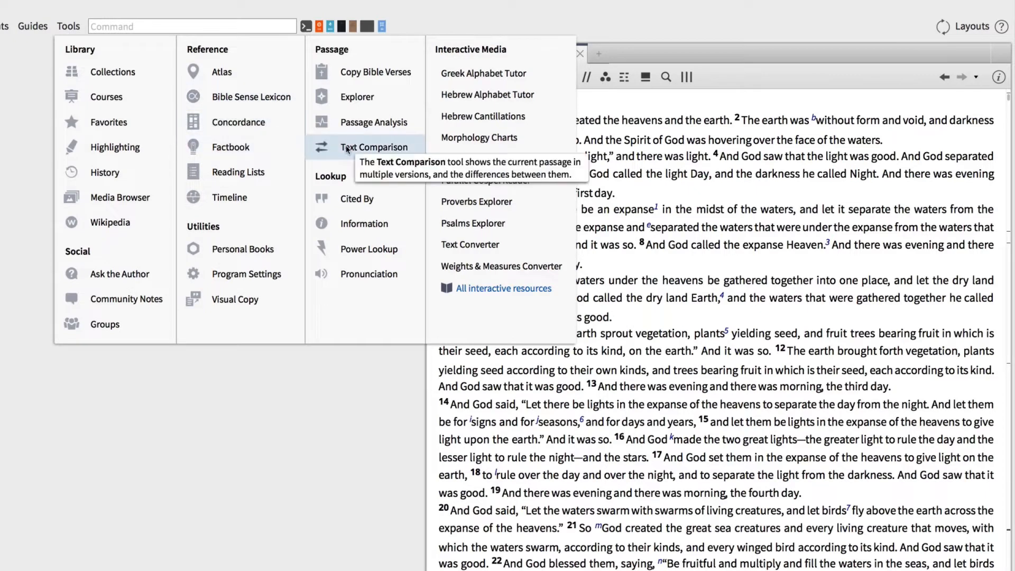
left_click(373, 147)
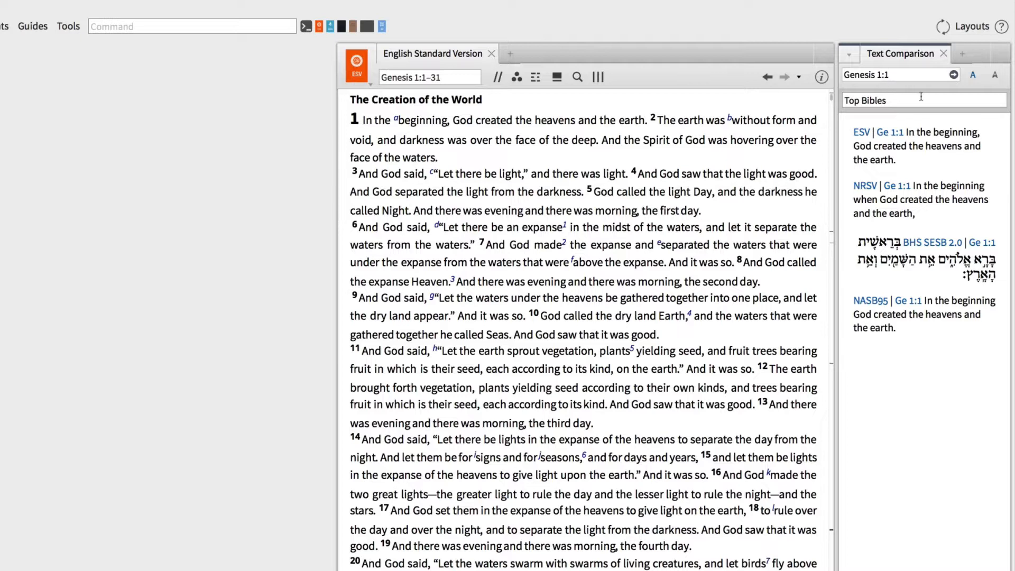
Switch the compared Bible versions to the ESV, NIV, NRSV, LEB, NLT set.
left_click(894, 101)
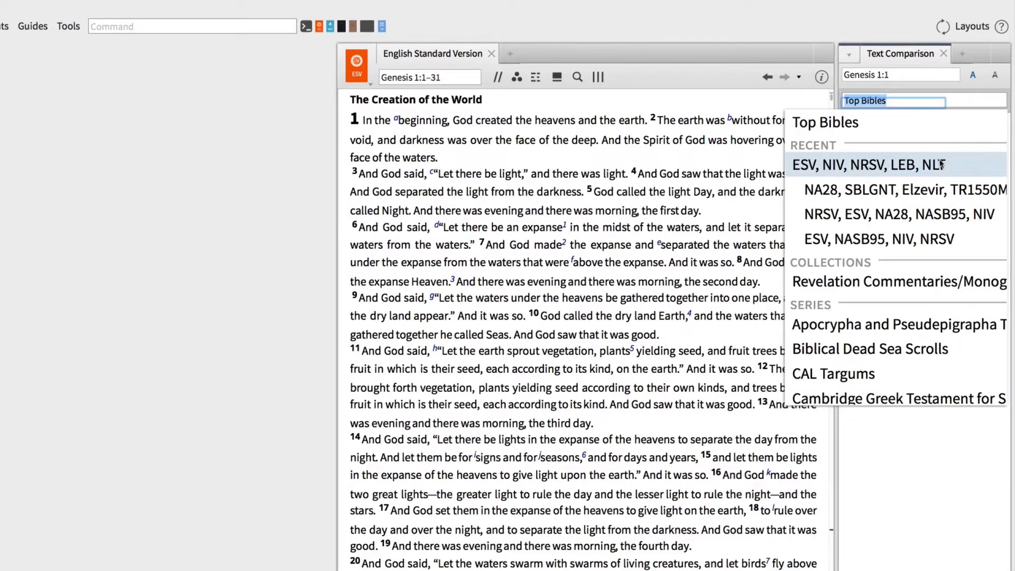
left_click(869, 164)
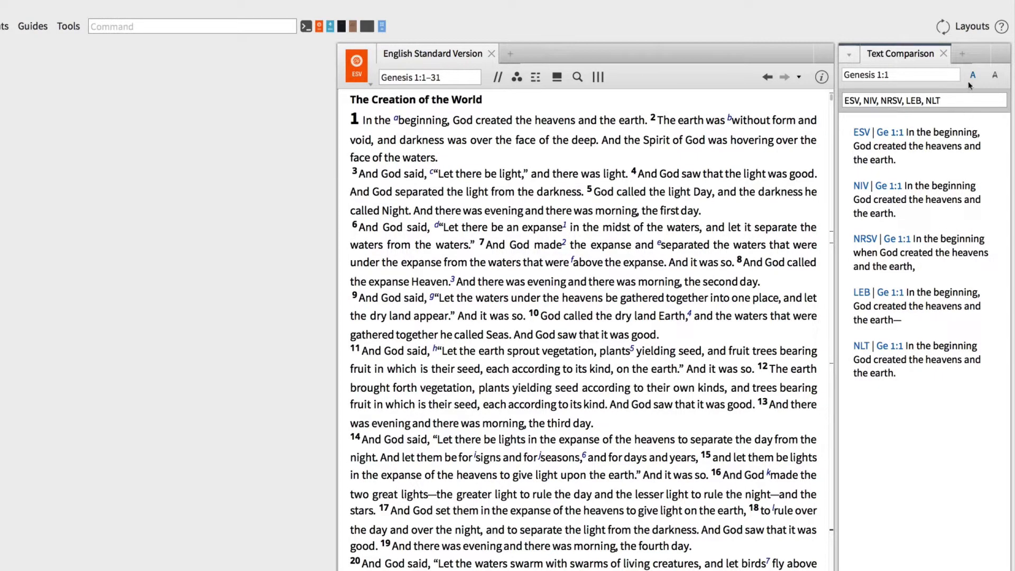
Mark wording differences against the ESV, showing percentages such as NRSV at 16.7%.
left_click(971, 75)
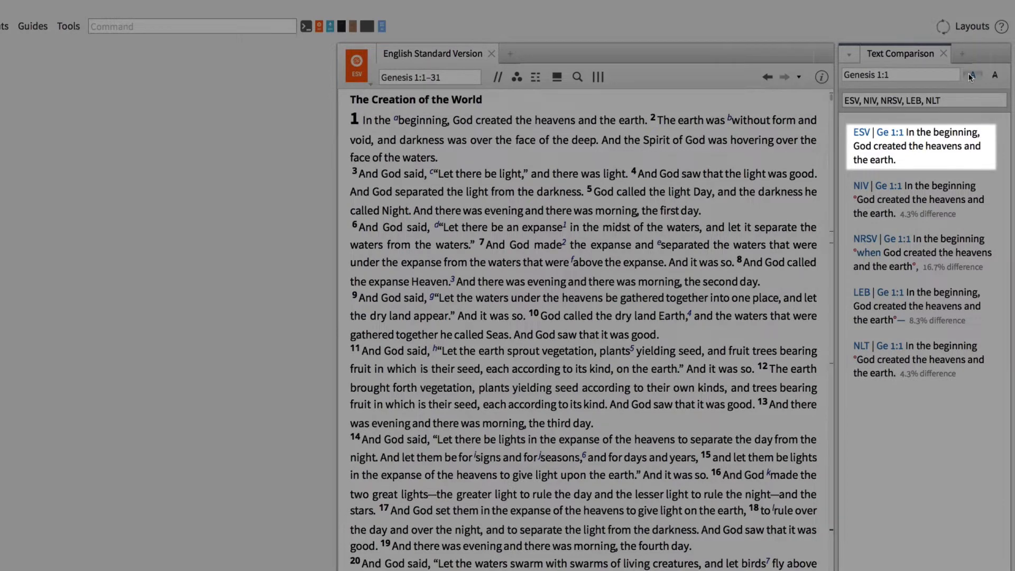
left_click(919, 252)
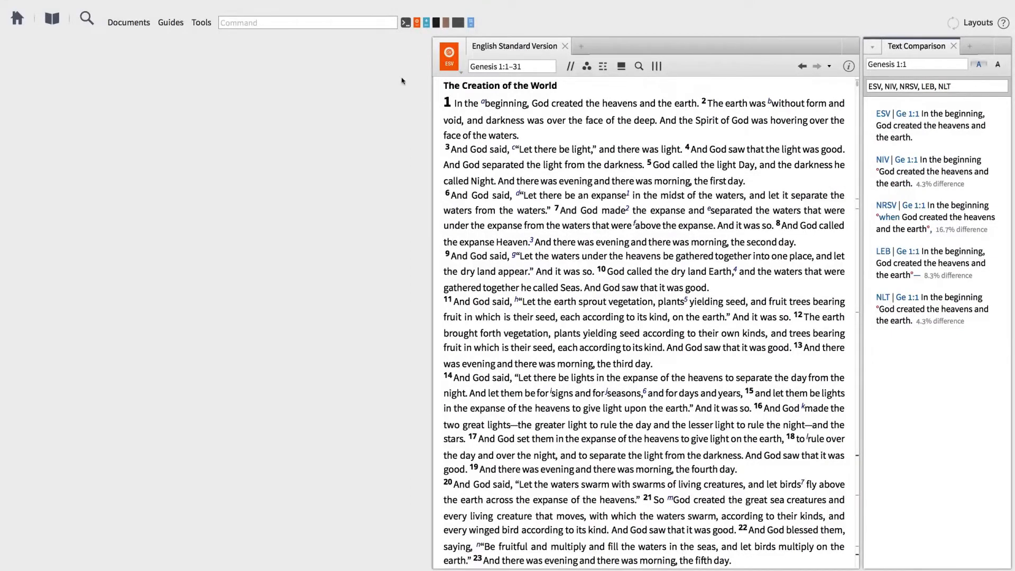
Open A Handbook on Genesis by entering 'UBS Genesis' in the command box.
left_click(307, 23)
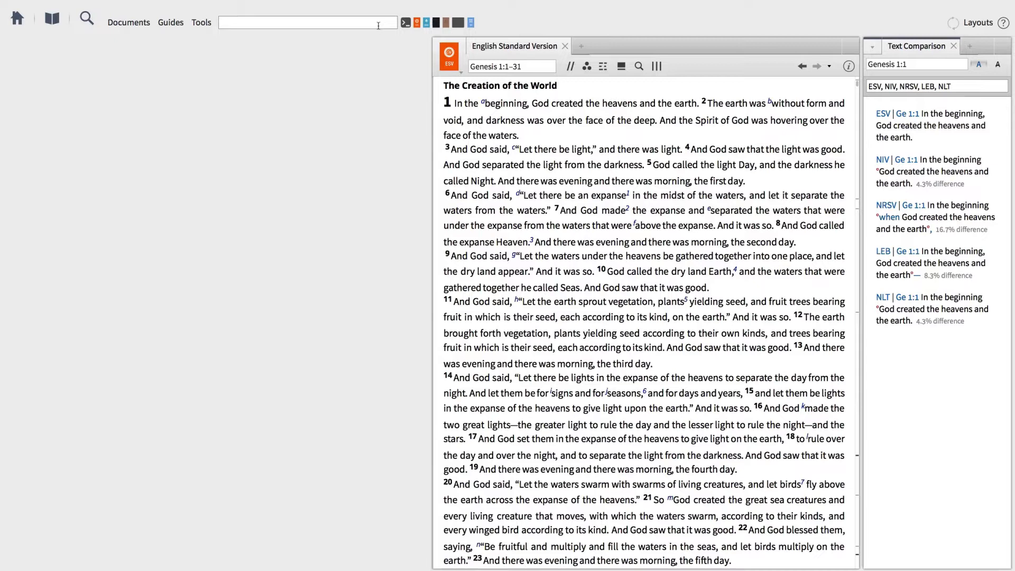
type("UBS")
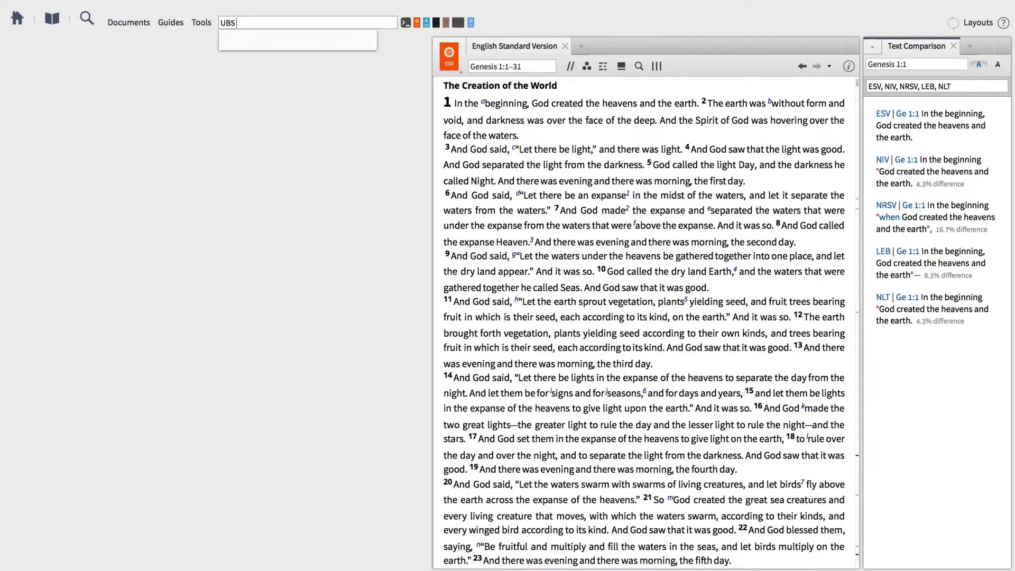
type("Genesis")
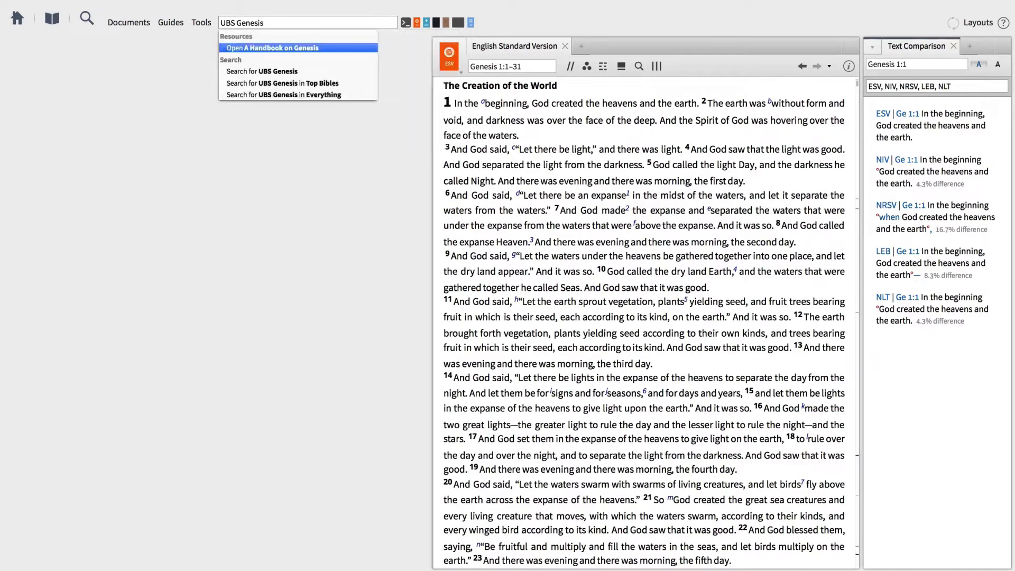
left_click(271, 47)
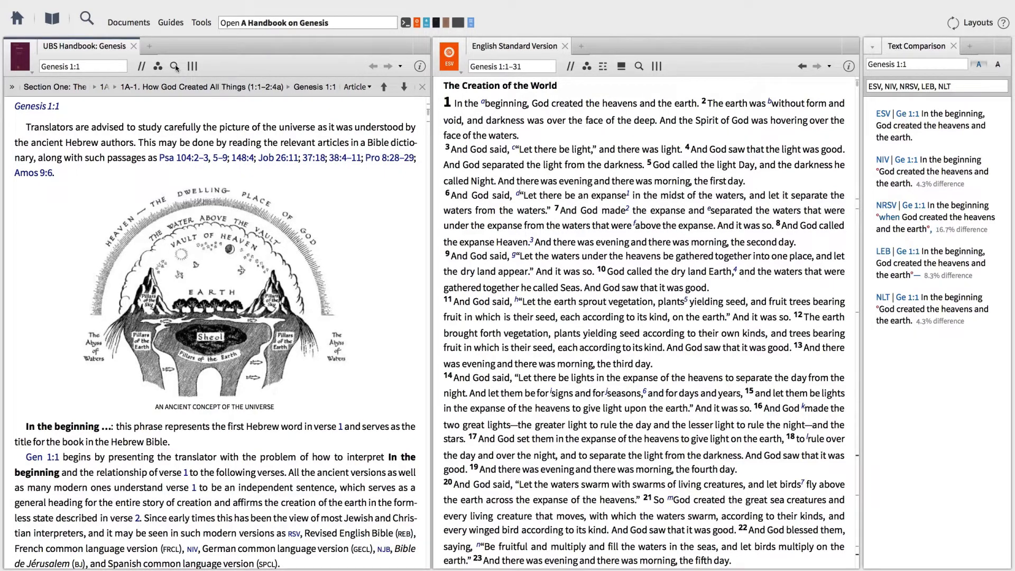
mouse_move(116, 190)
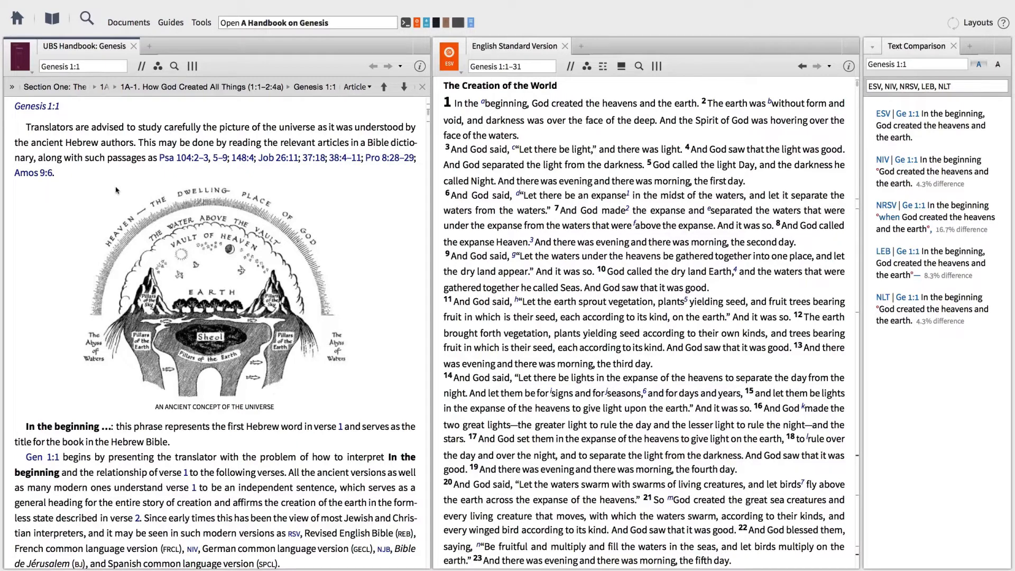
mouse_move(335, 133)
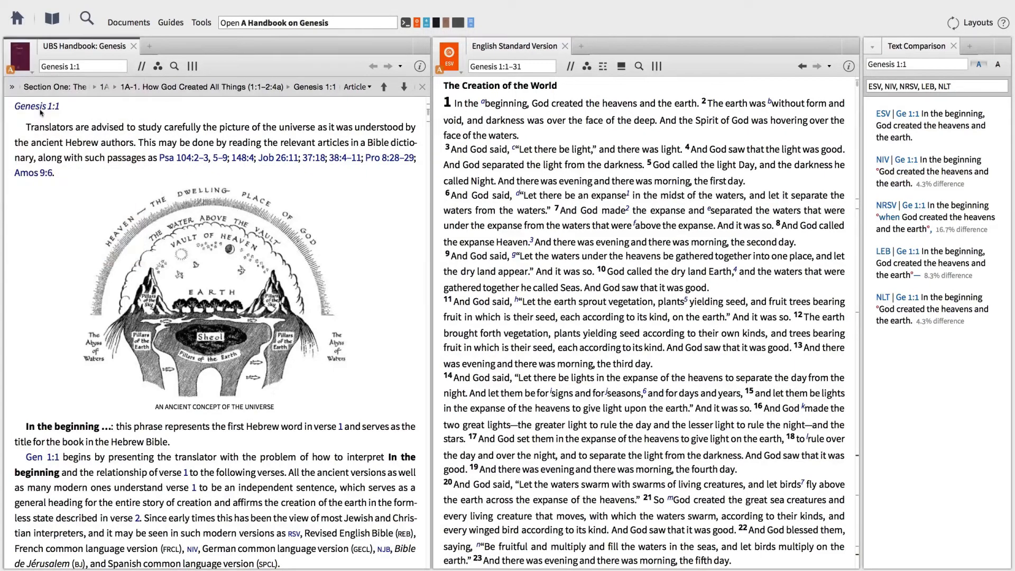
mouse_move(76, 187)
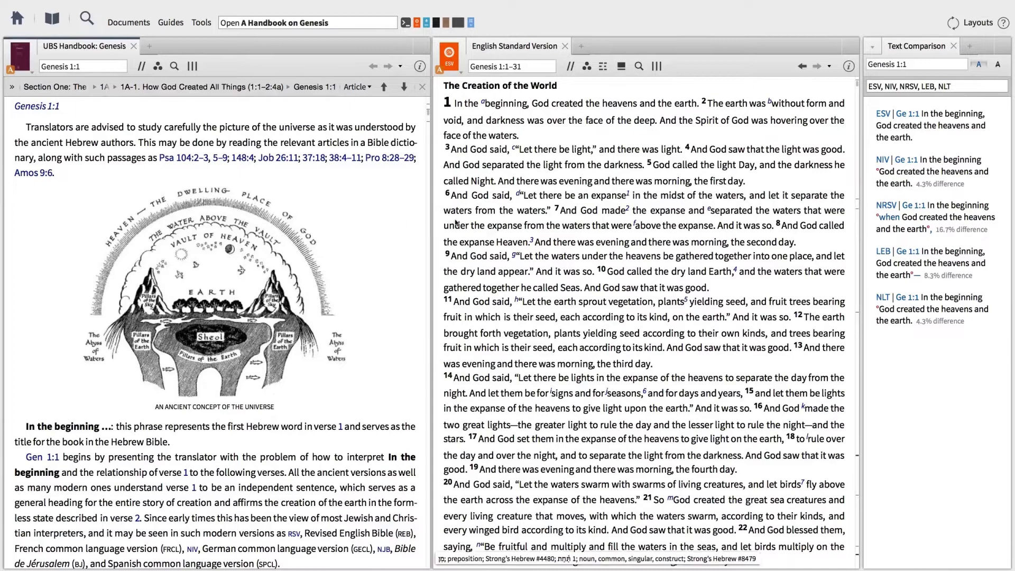
Focus the ESV passage so the linked handbook follows to its Genesis 1:2 notes.
left_click(404, 87)
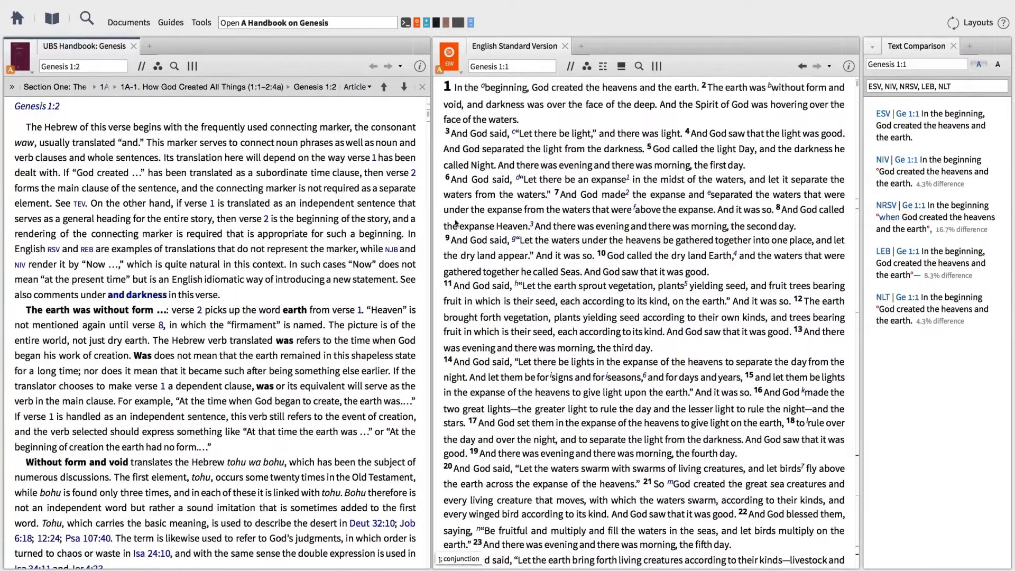
left_click(372, 66)
type("U")
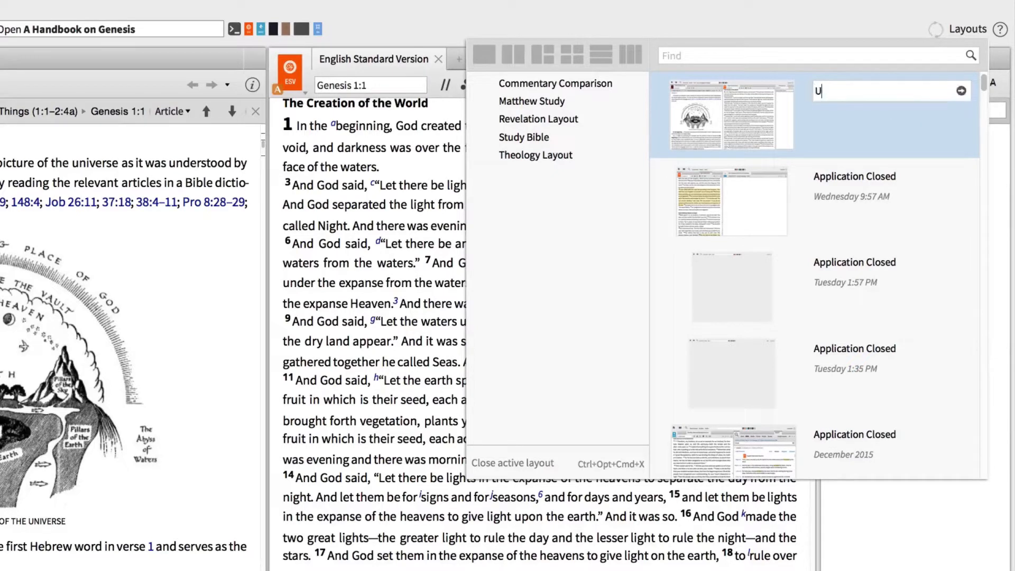
Enter 'BS/Bible' as the name for the new layout.
type("BS/Bible")
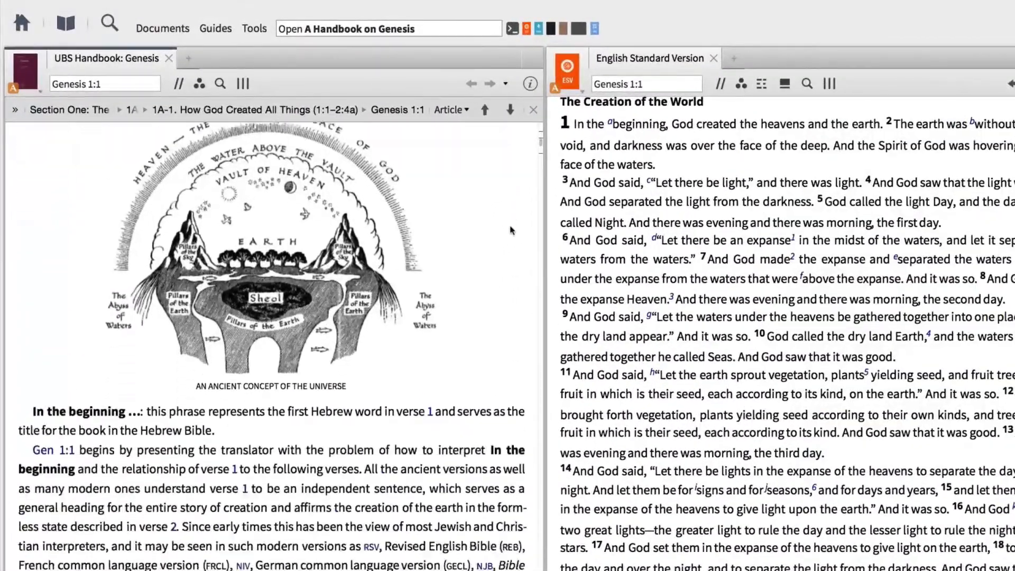
Scroll further into the handbook's Genesis 1:1 notes.
scroll("down", 3)
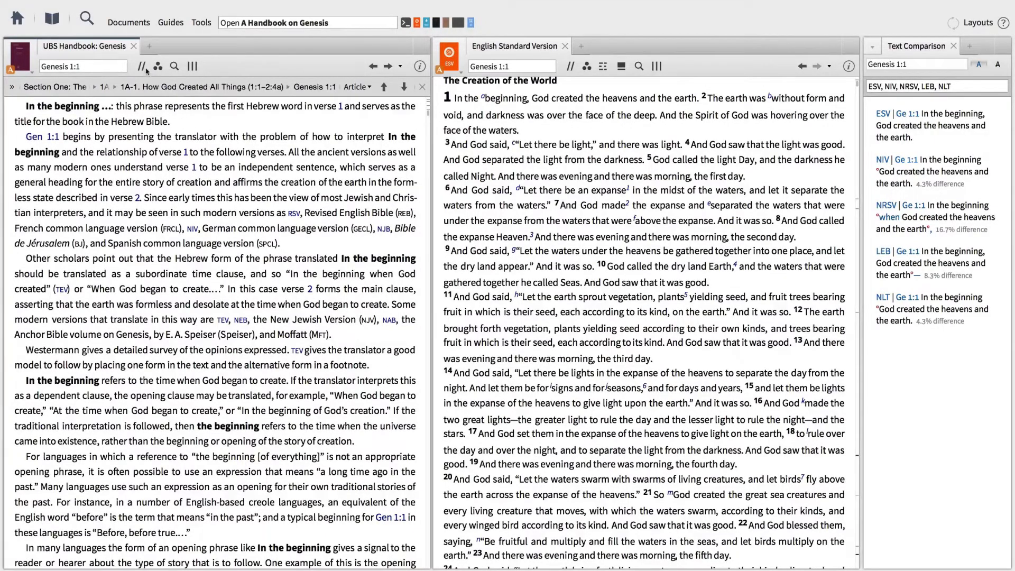
Show the handbook's parallel resources and bring up study actions on the word 'presenting'.
left_click(158, 66)
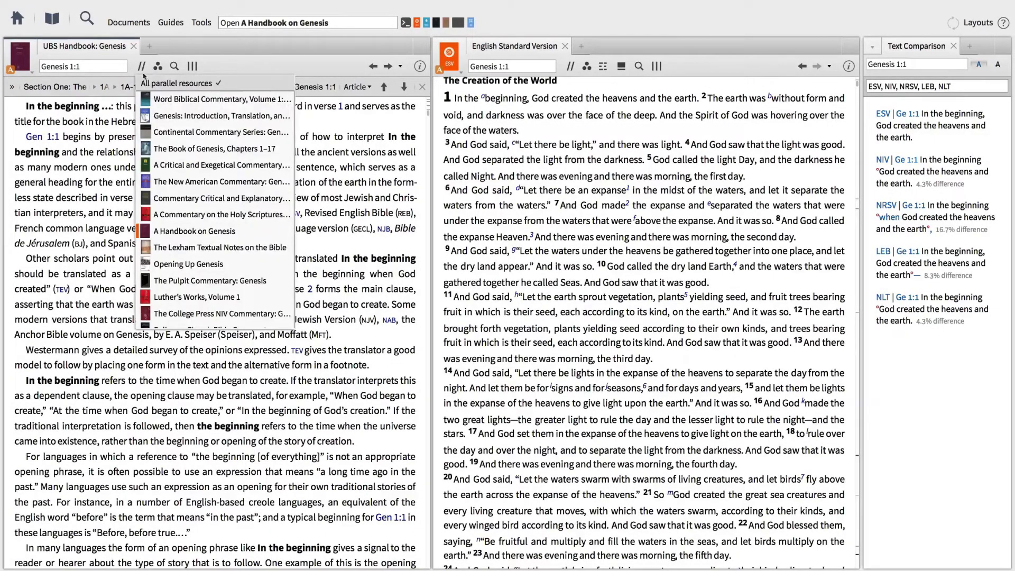
mouse_move(220, 132)
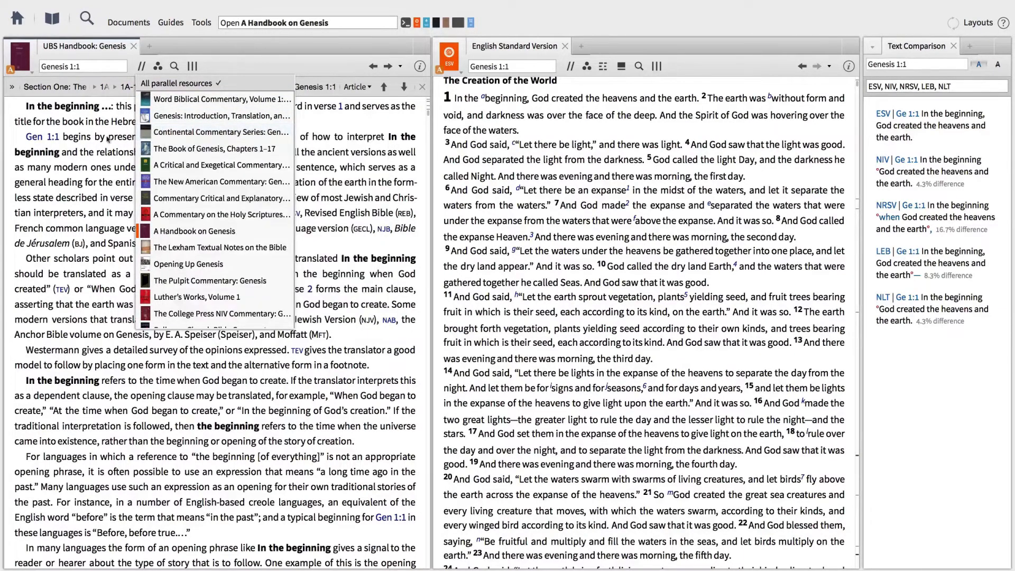
right_click(131, 136)
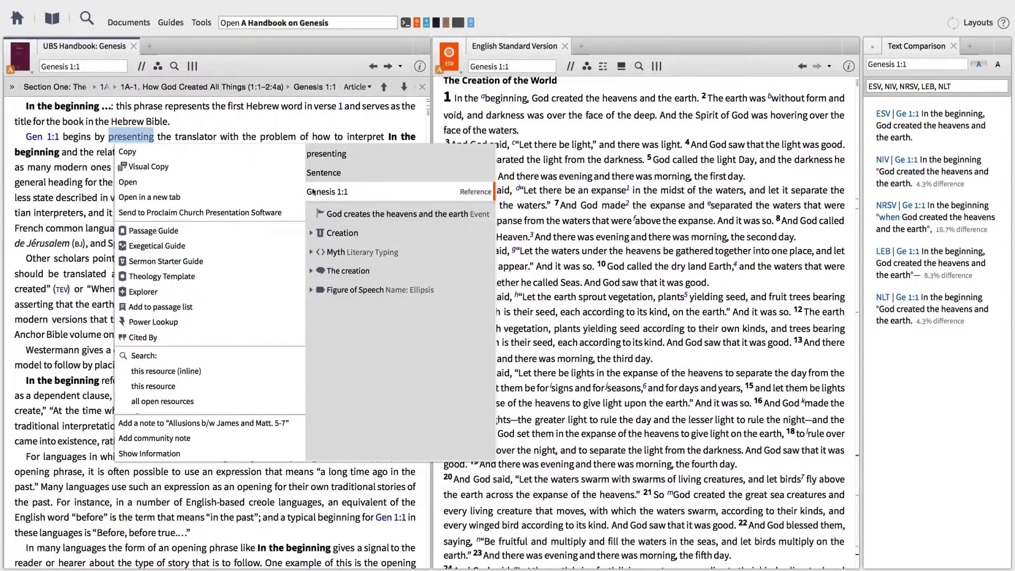
mouse_move(153, 231)
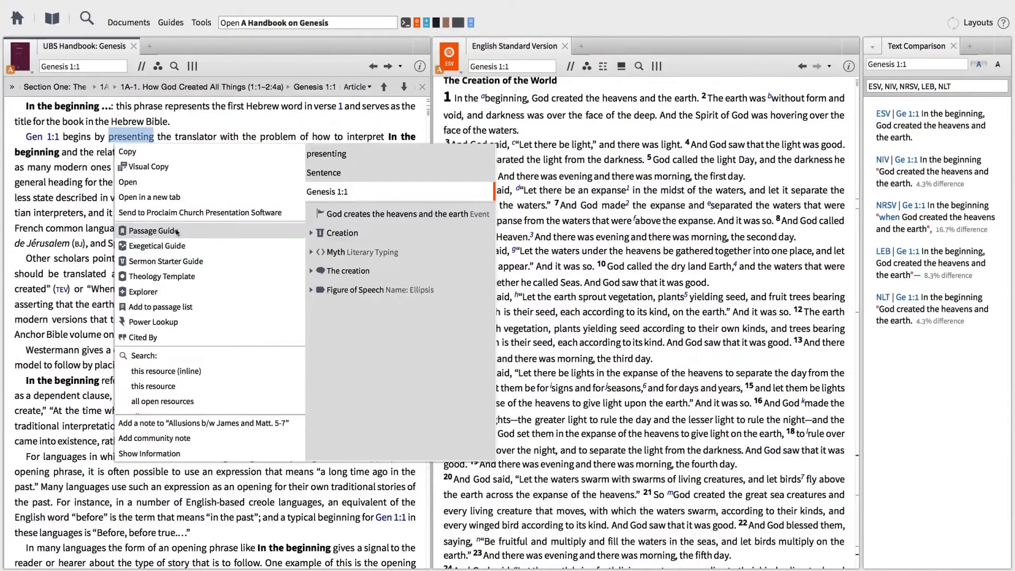
Expand the Passage Guide's full commentary list and open Continental Commentary Series: Genesis 1–11.
left_click(153, 230)
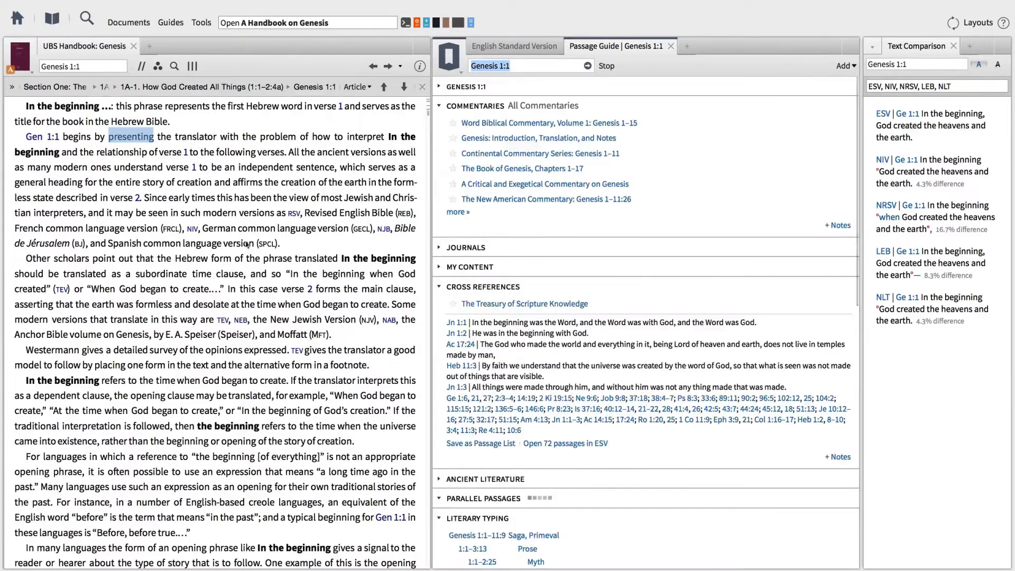
left_click(458, 211)
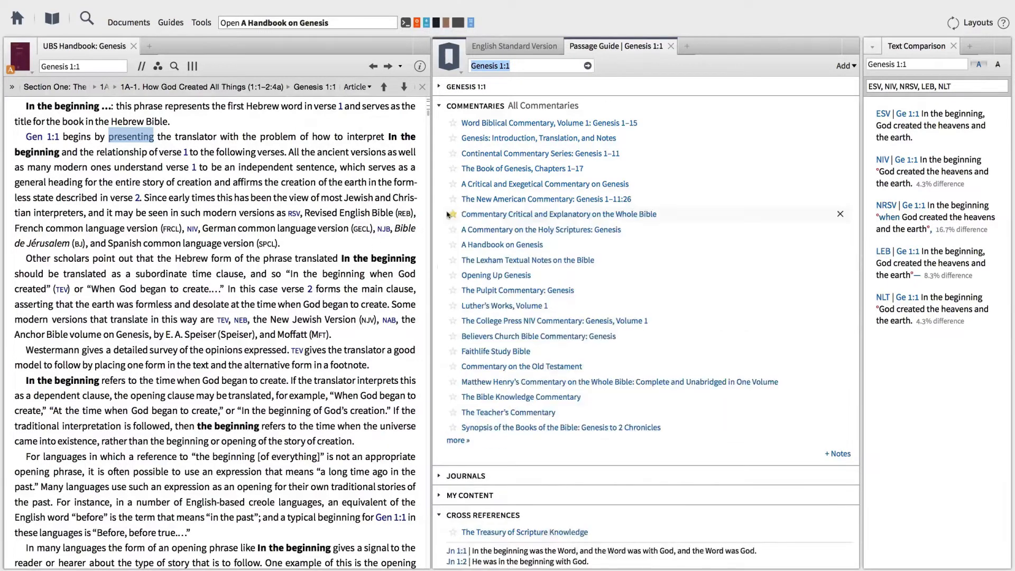
left_click(456, 440)
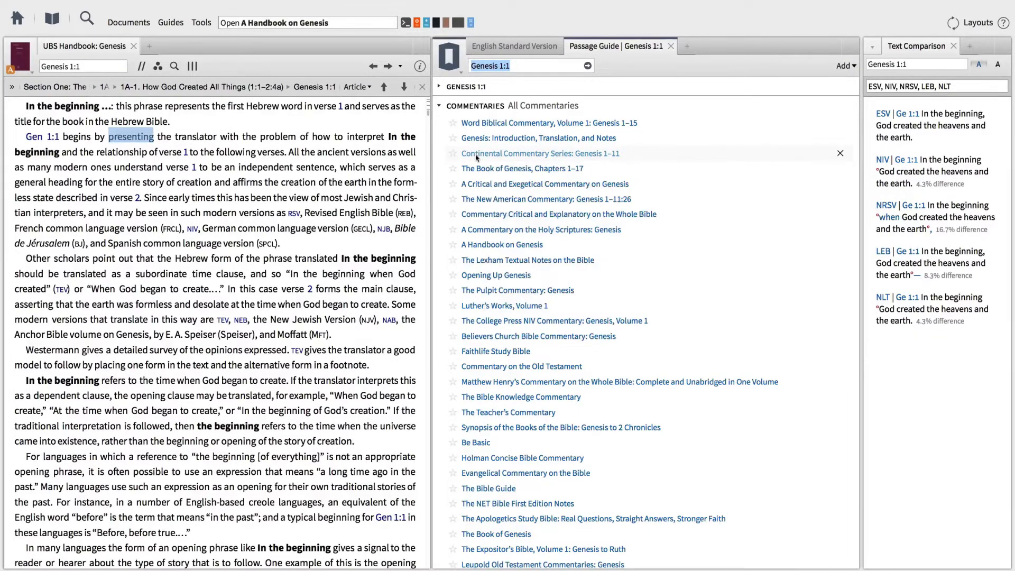
left_click(539, 154)
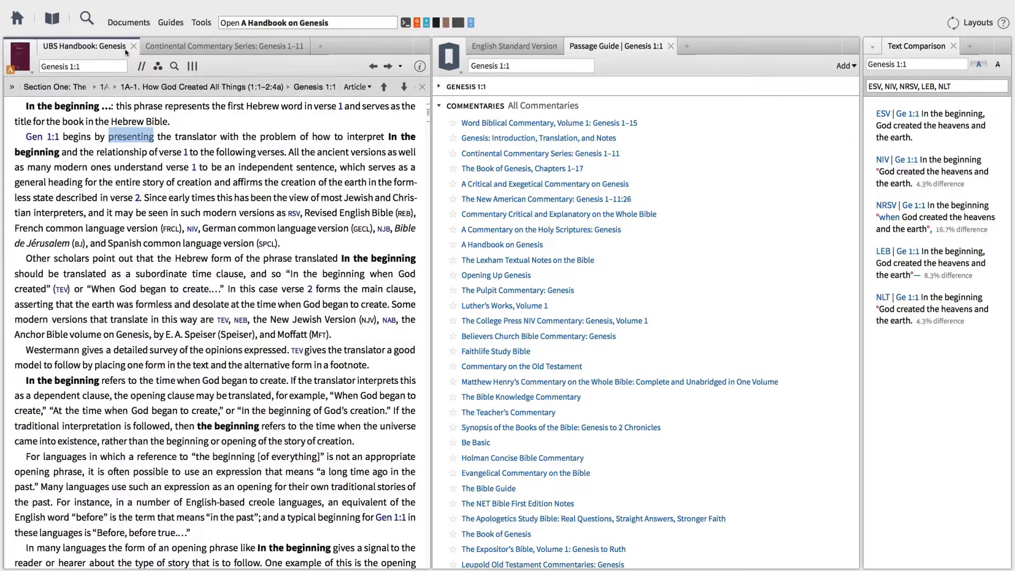
mouse_move(174, 66)
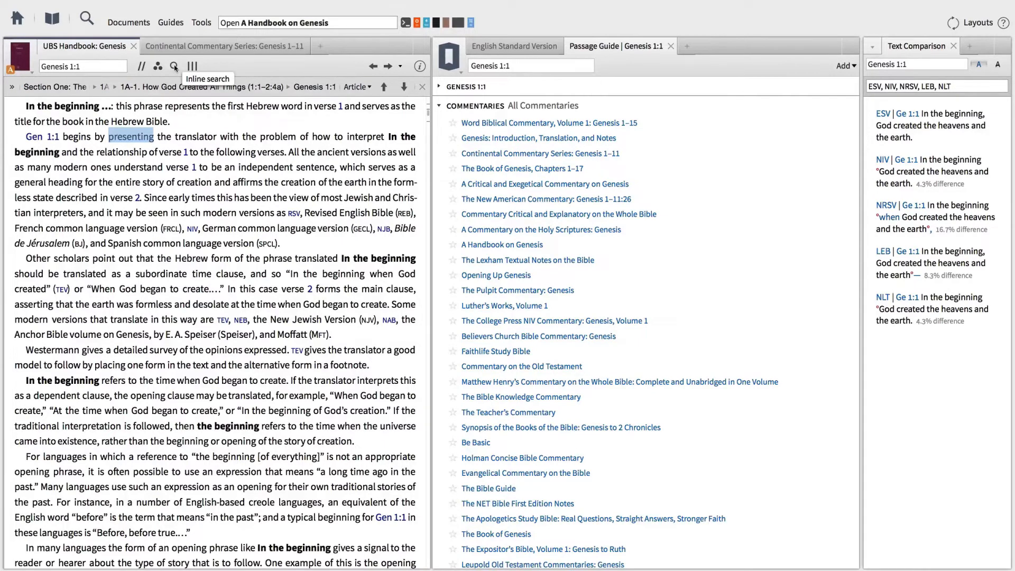
Run an inline handbook search for 'elohim'.
left_click(173, 66)
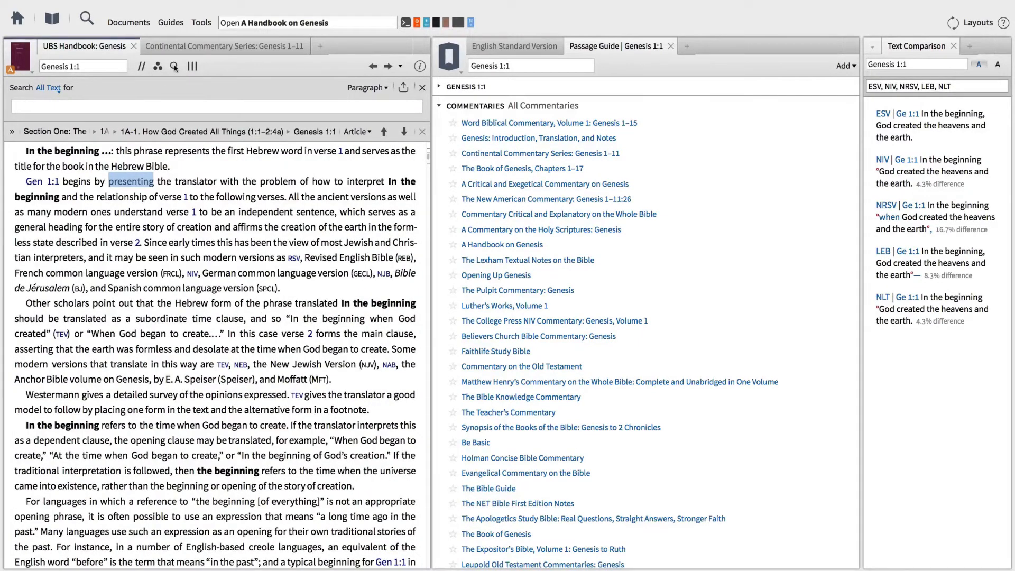
type("elohim")
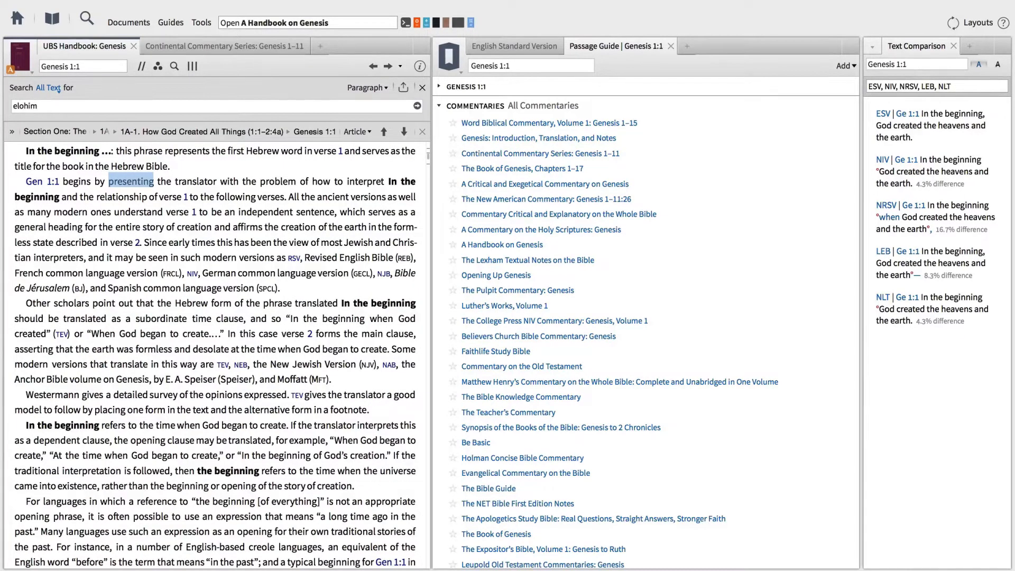
key("Return")
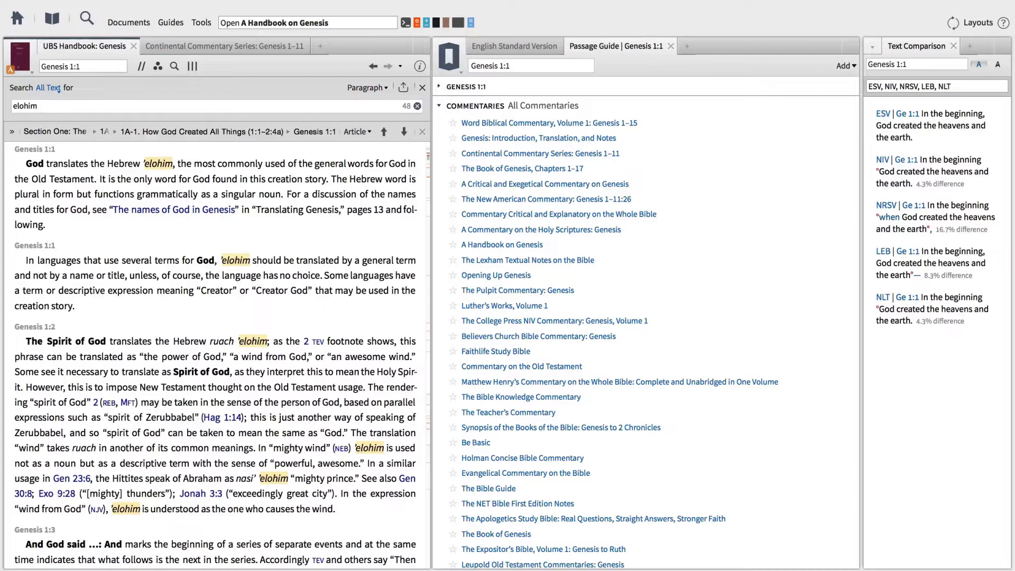
mouse_move(170, 125)
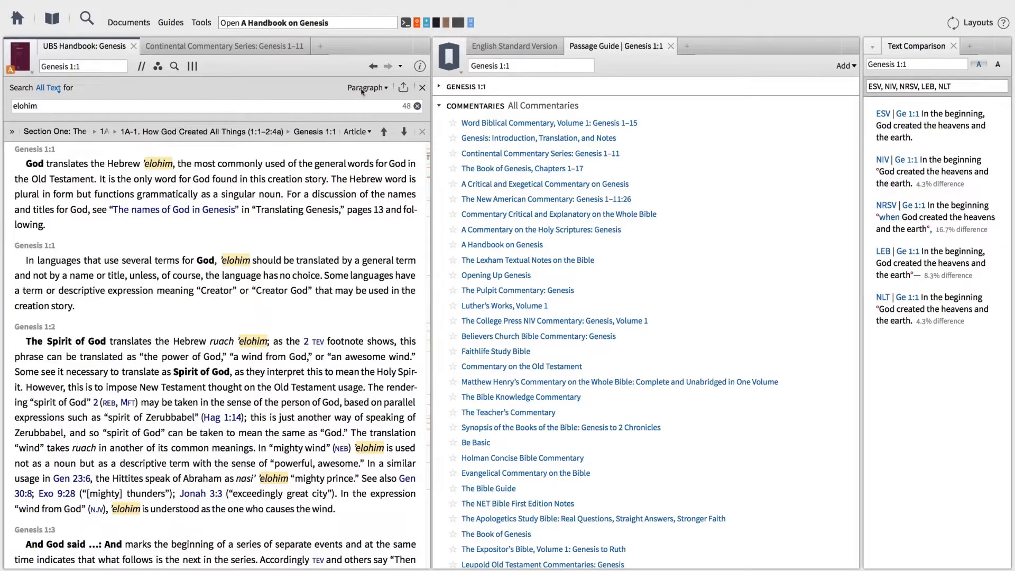
Group results by Paragraph and open the article 'The names of God in Genesis'.
left_click(367, 87)
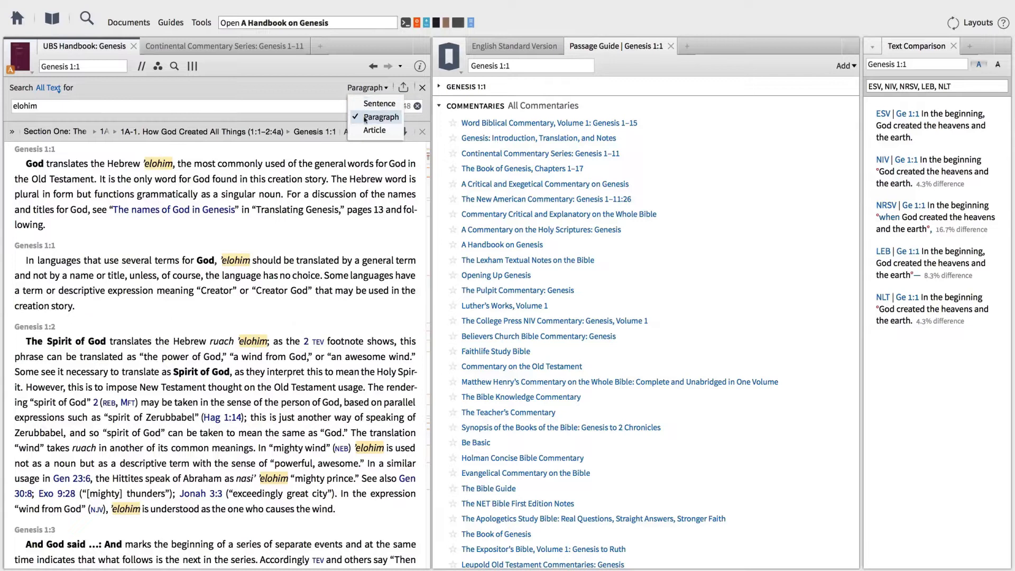
left_click(381, 117)
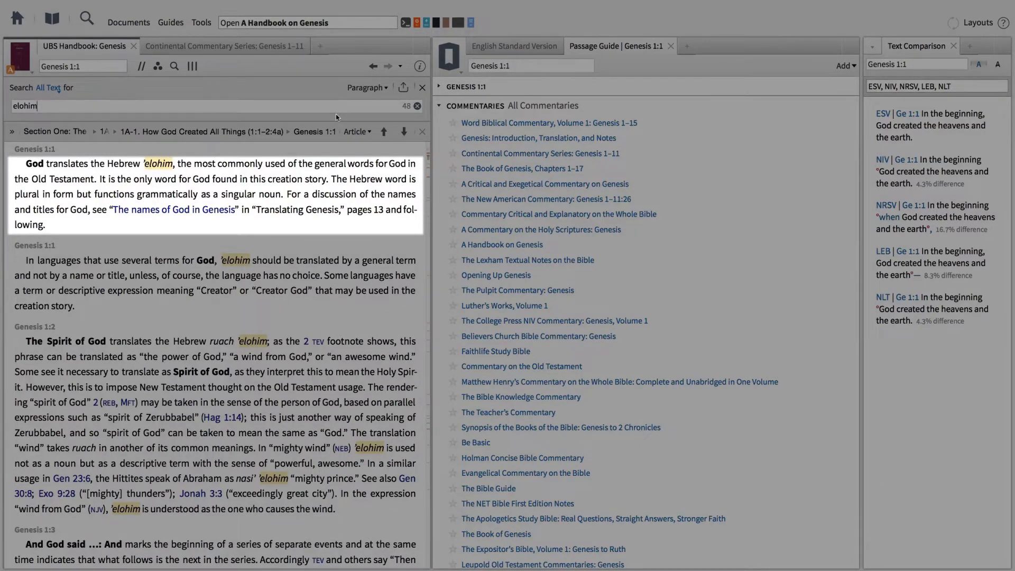
mouse_move(237, 214)
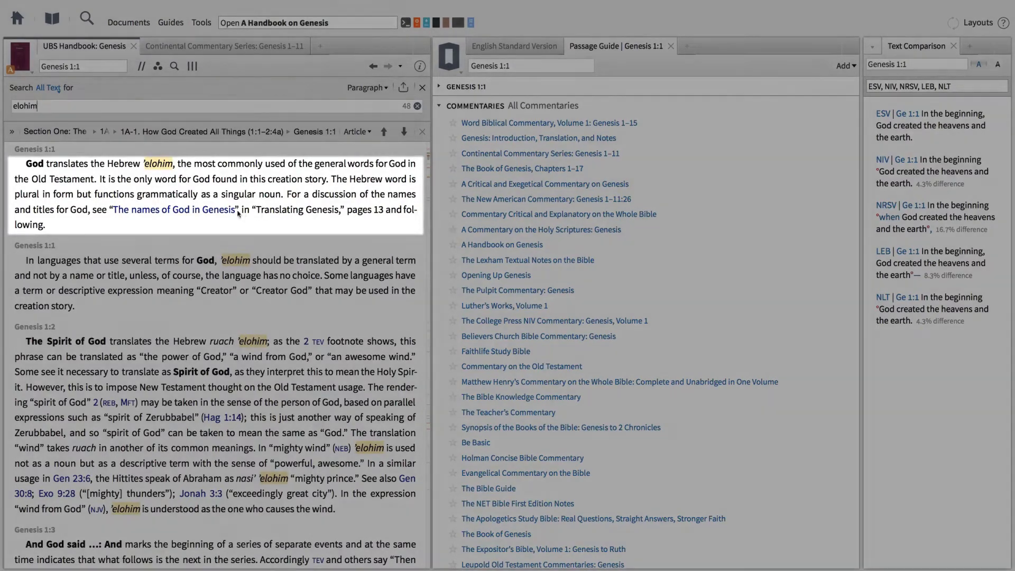
left_click(171, 209)
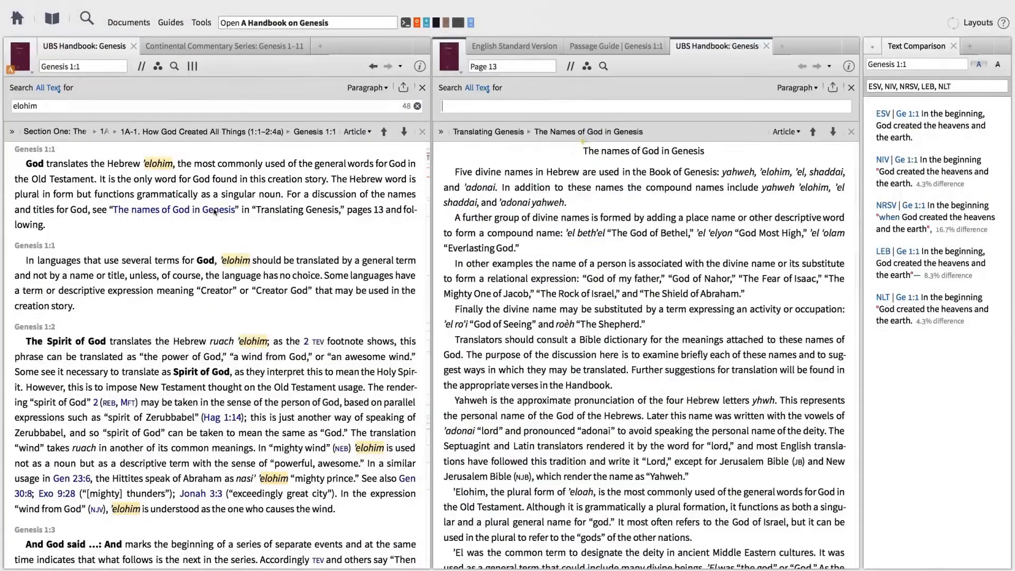